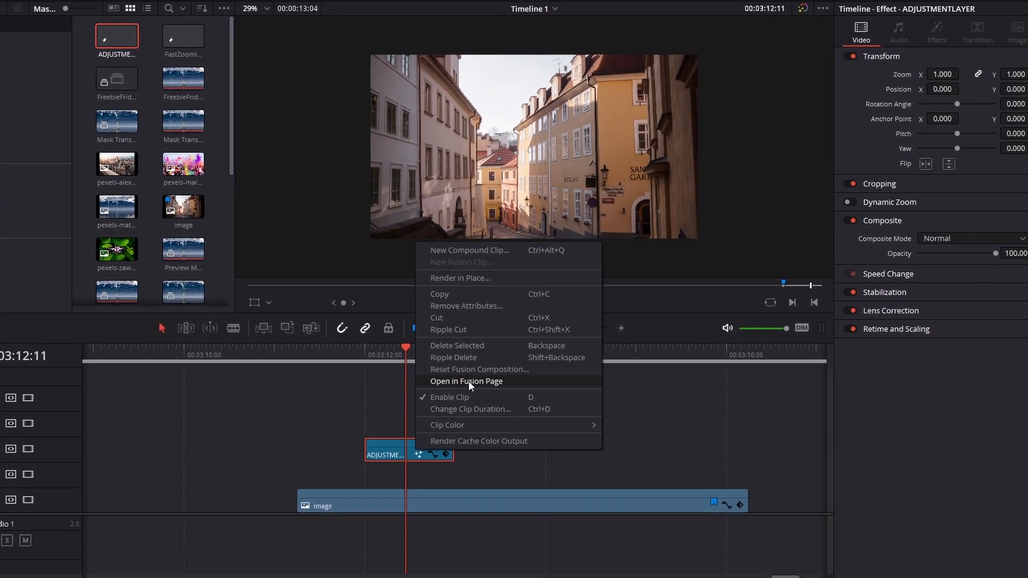
Step: Open the adjustment layer in Fusion, select Text1 and bring up its Size options
left_click(466, 380)
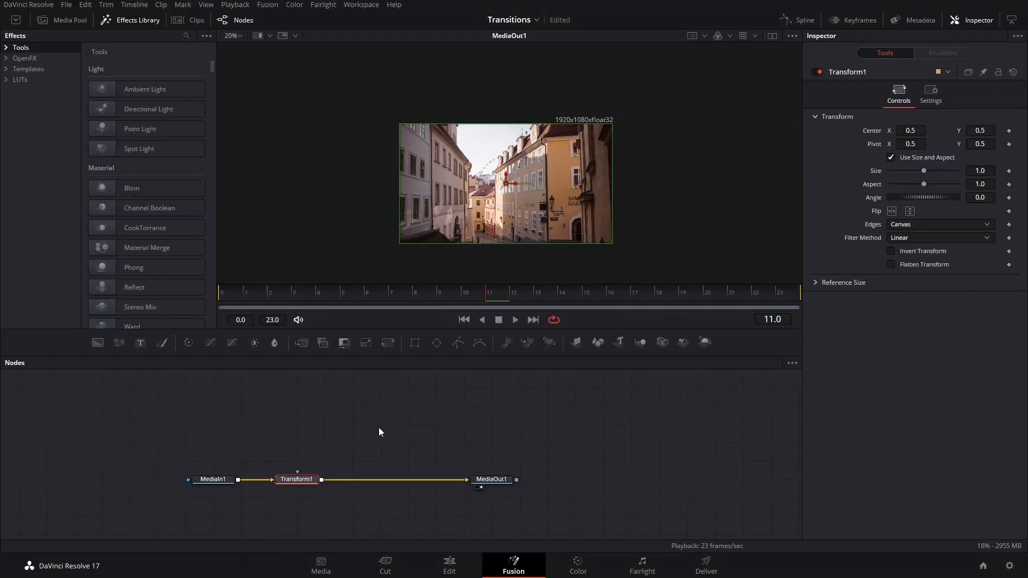
left_click(140, 343)
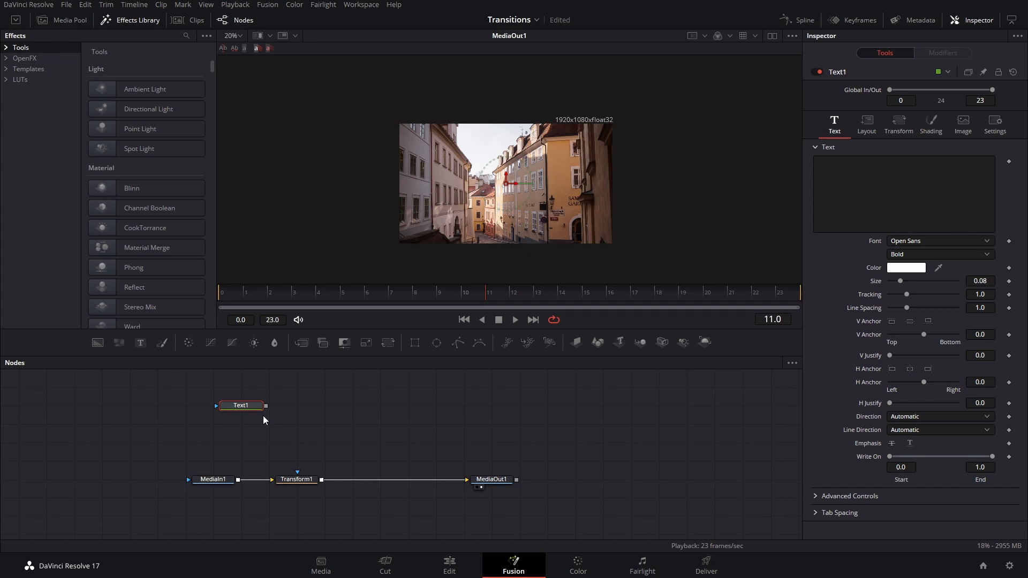
right_click(901, 280)
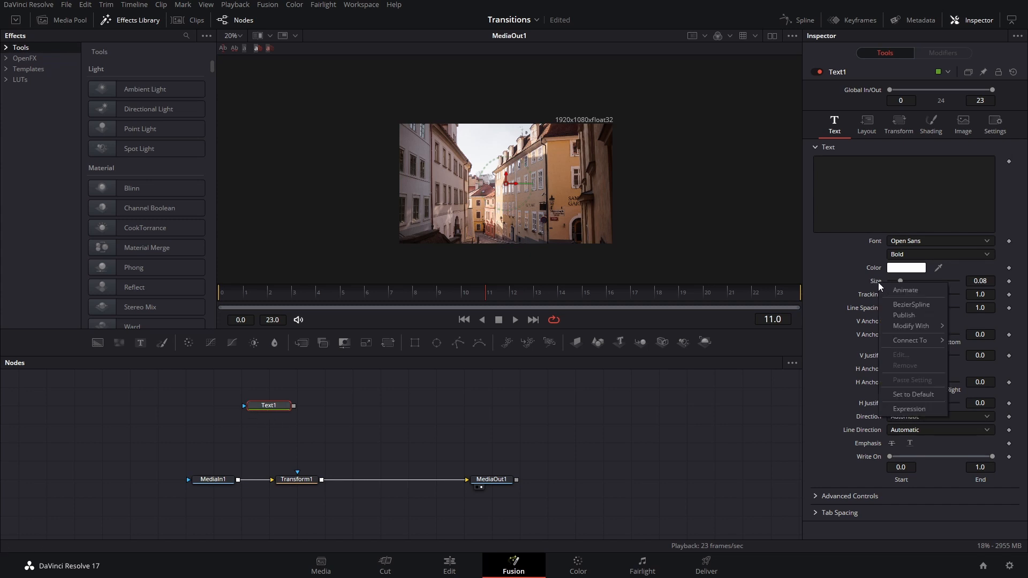
mouse_move(910, 326)
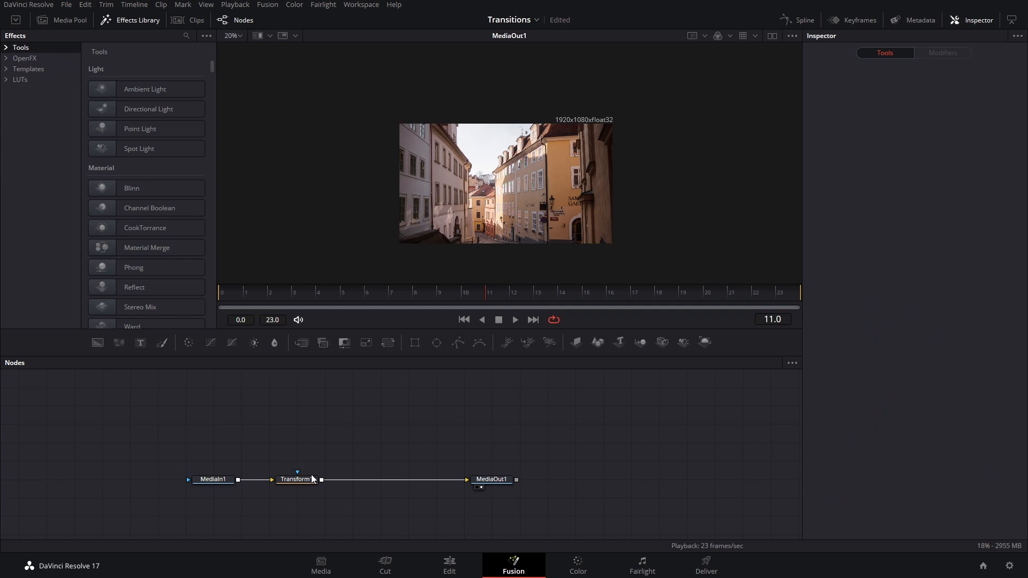
Step: Select the Transform1 node to show its settings in the Inspector
left_click(295, 479)
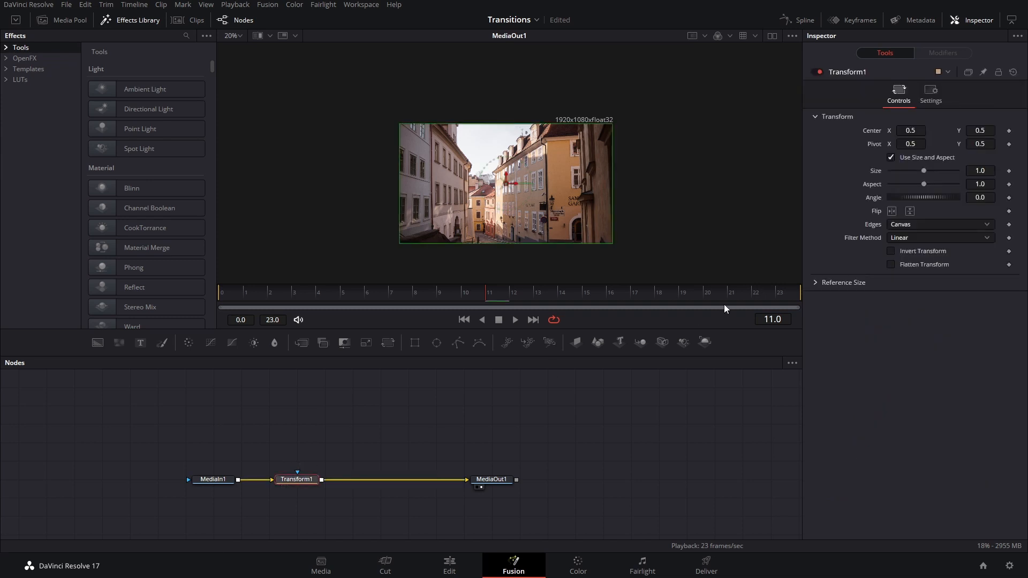
mouse_move(265, 291)
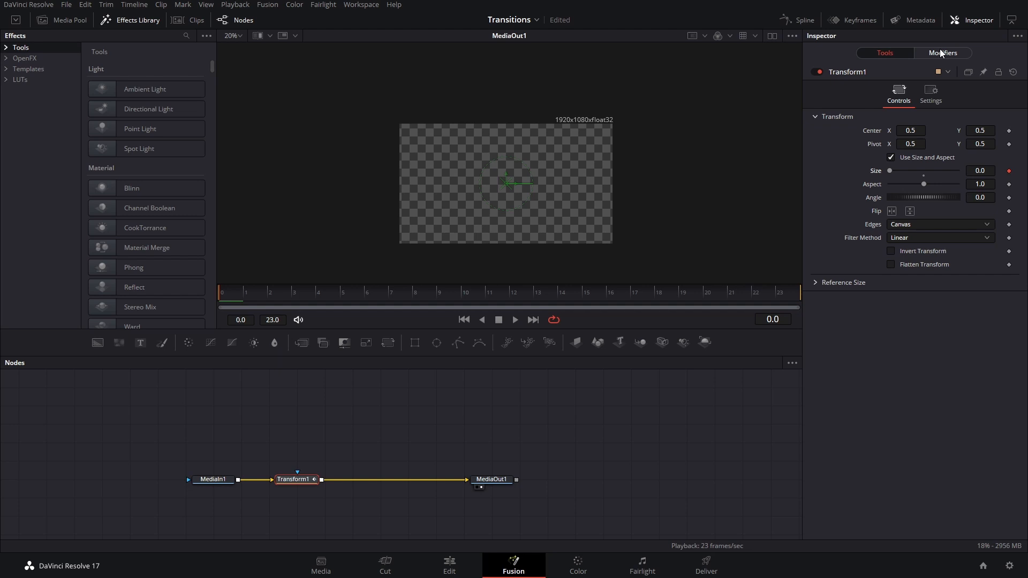
Step: In the Modifiers tab, set Anim Curves Scale and Offset to 1.0, previewing the last frame
left_click(943, 53)
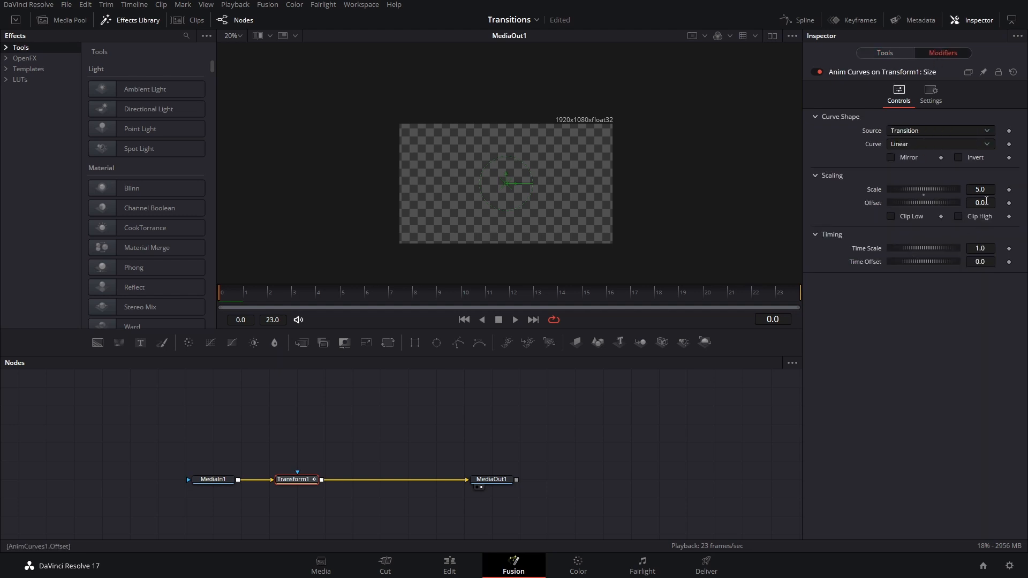
left_click(980, 189)
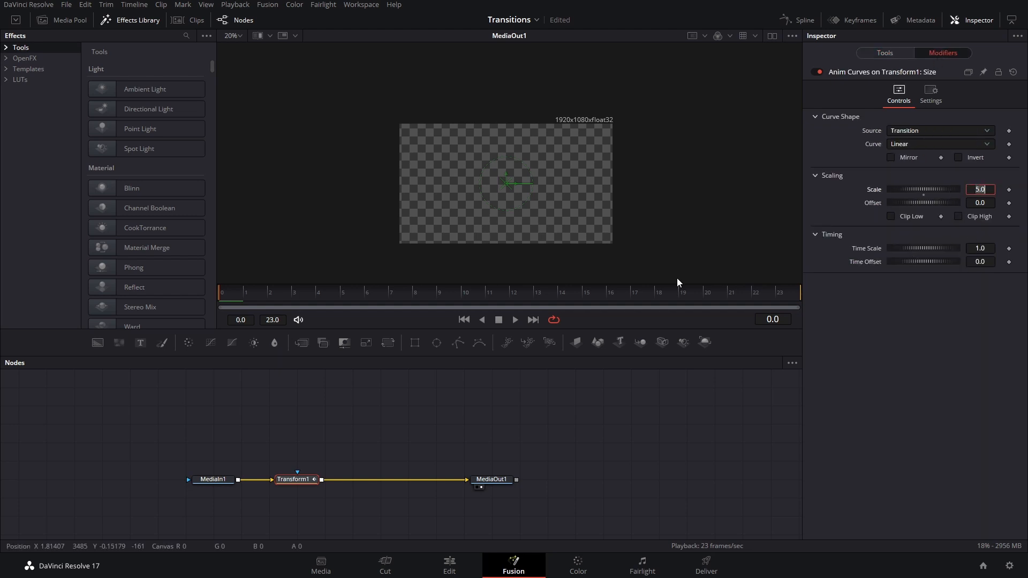
left_click(782, 292)
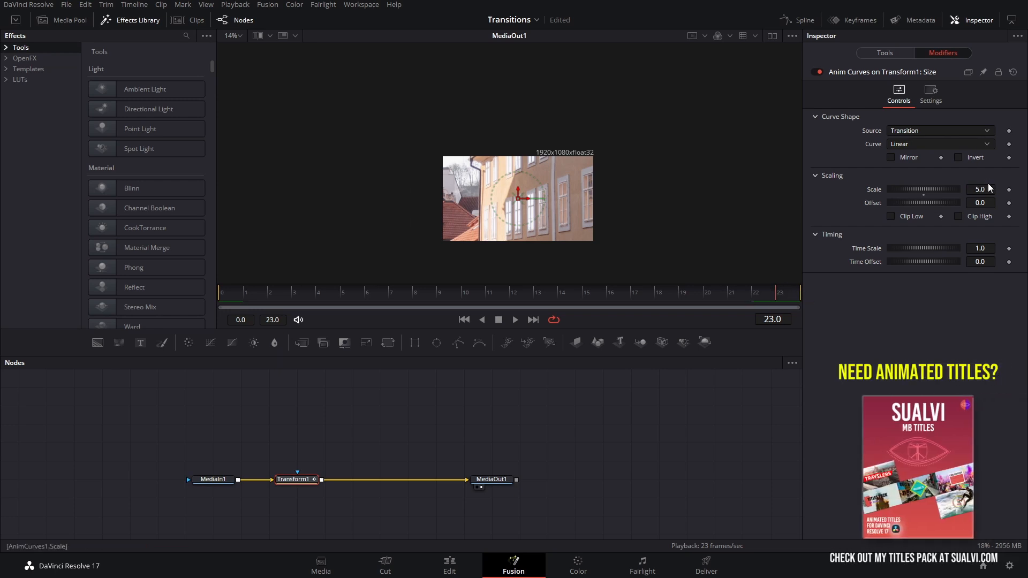
left_click(978, 189)
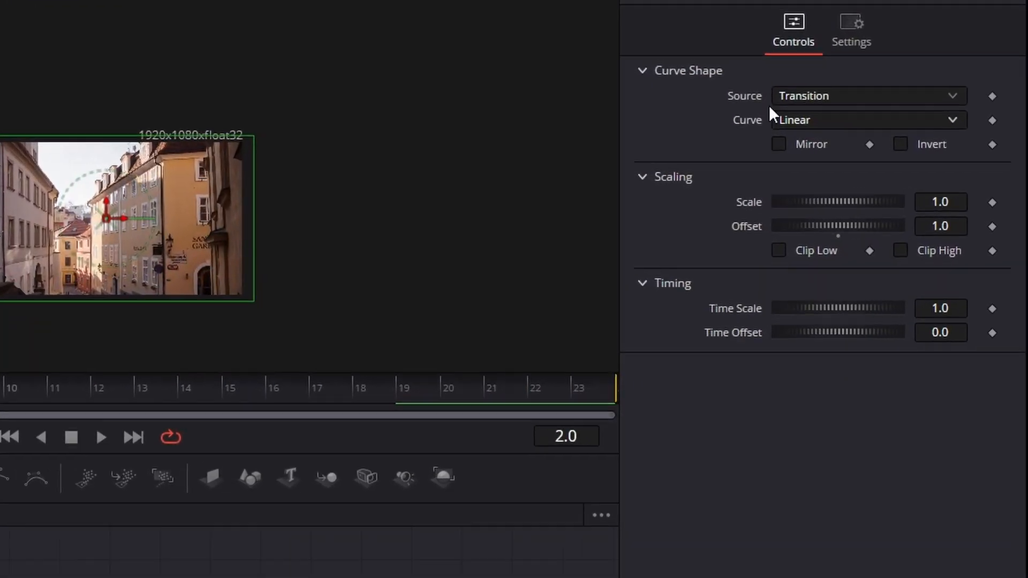
Step: Keep Source on Transition and open the Spline editor to view the lookup curve
left_click(865, 96)
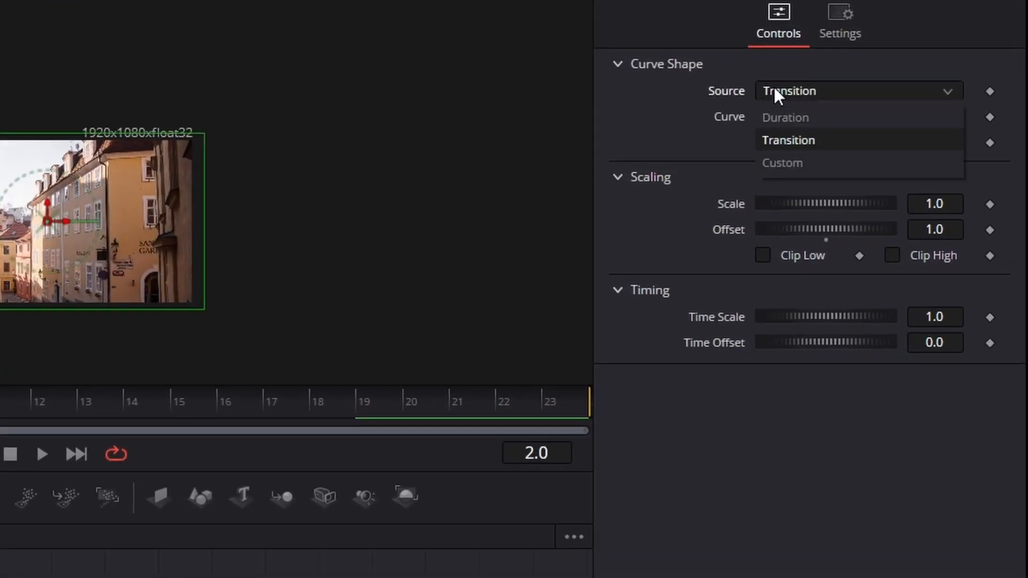
mouse_move(814, 163)
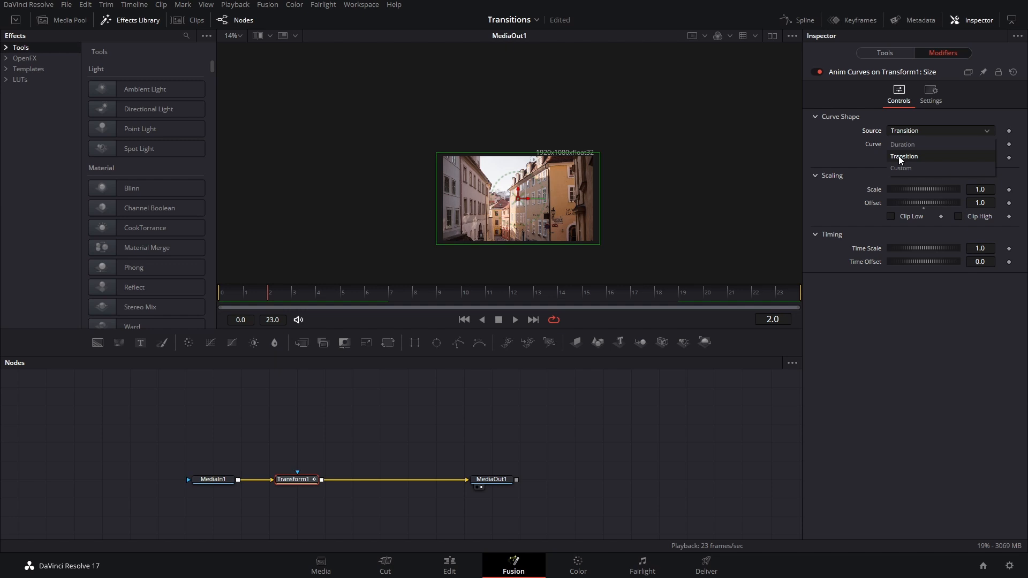
left_click(905, 156)
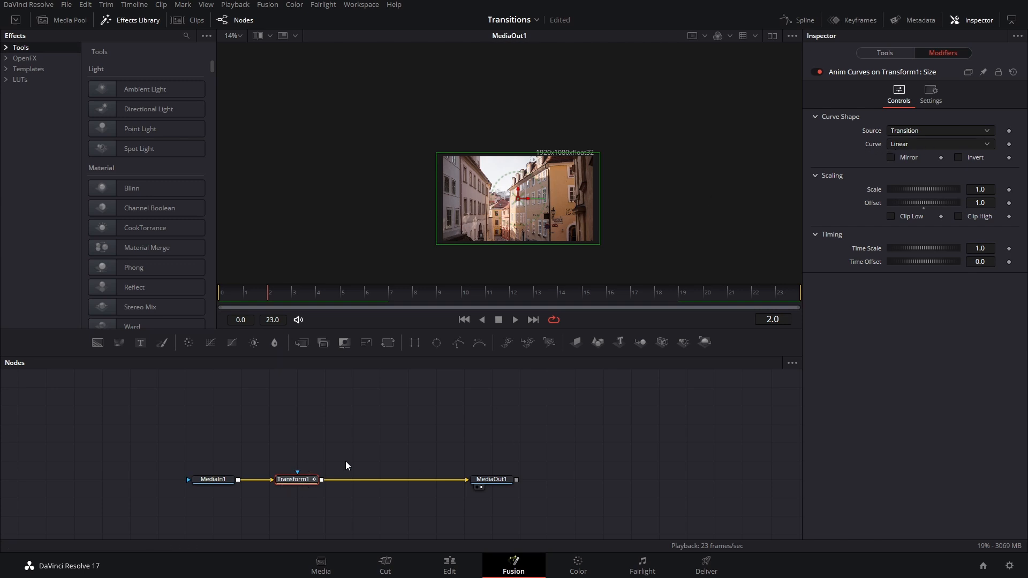
left_click(797, 20)
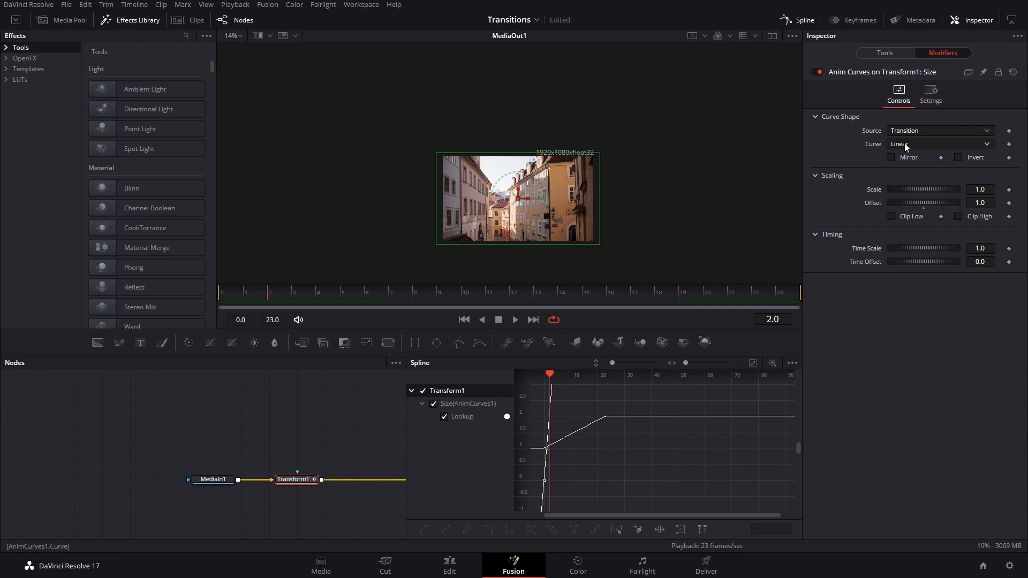
Step: Switch the curve type to Easing with Sine on both in and out sides
left_click(939, 143)
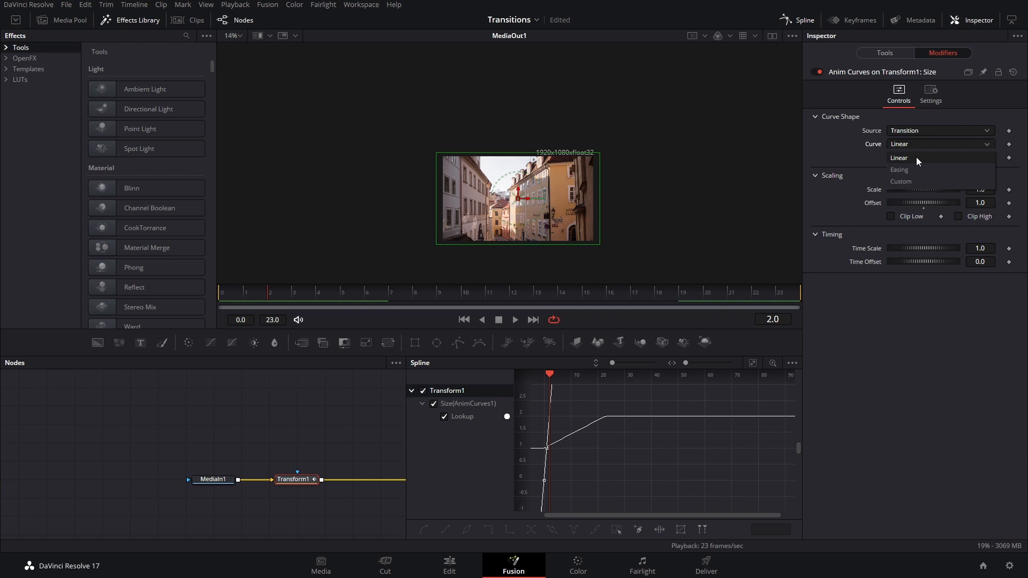
left_click(899, 169)
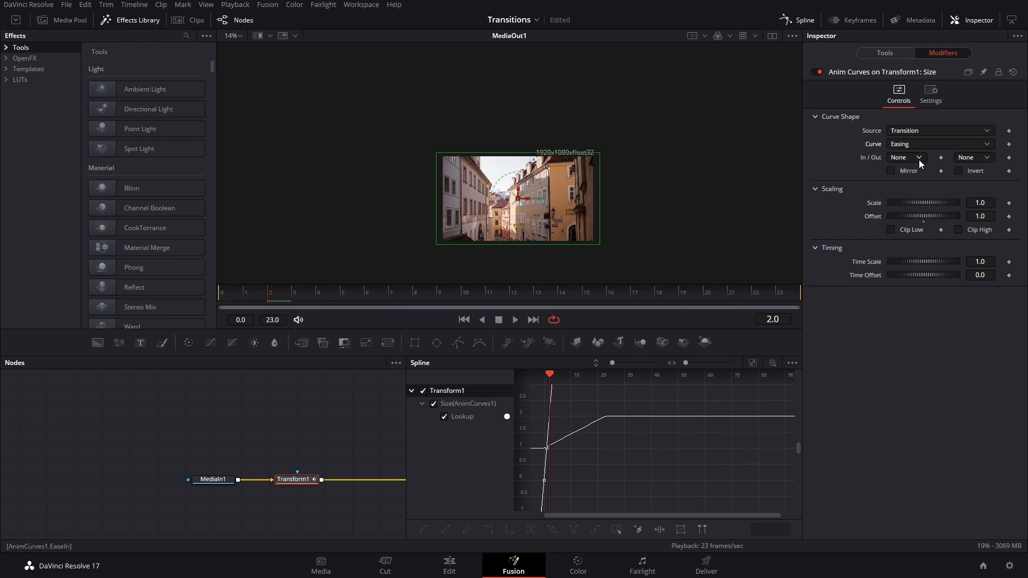
left_click(905, 158)
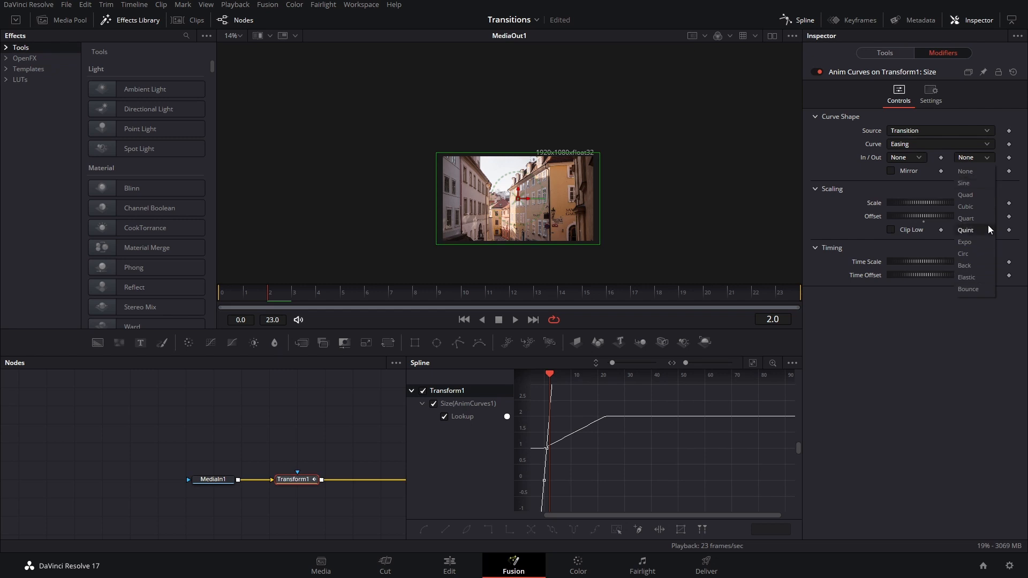
left_click(964, 183)
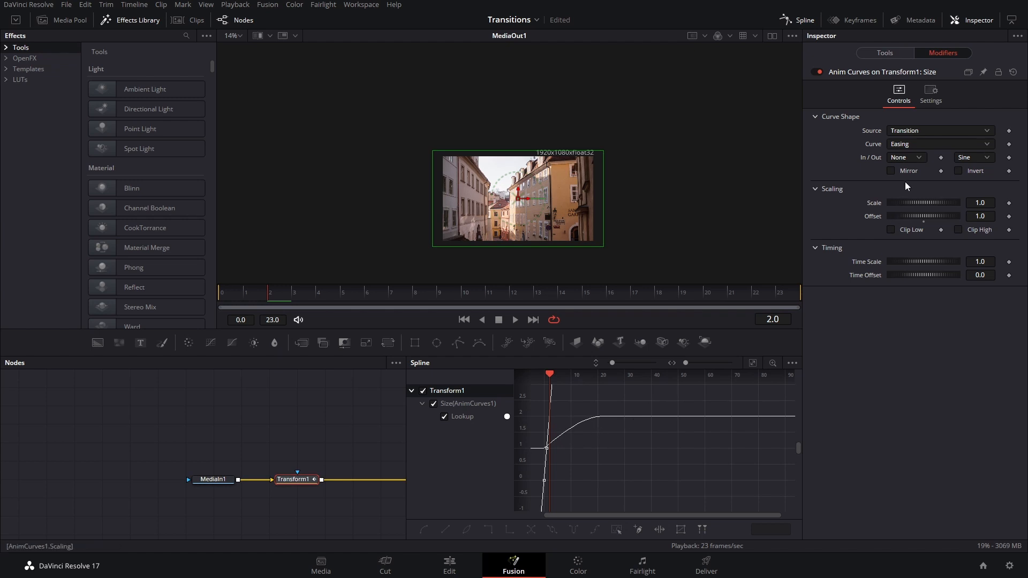
left_click(906, 157)
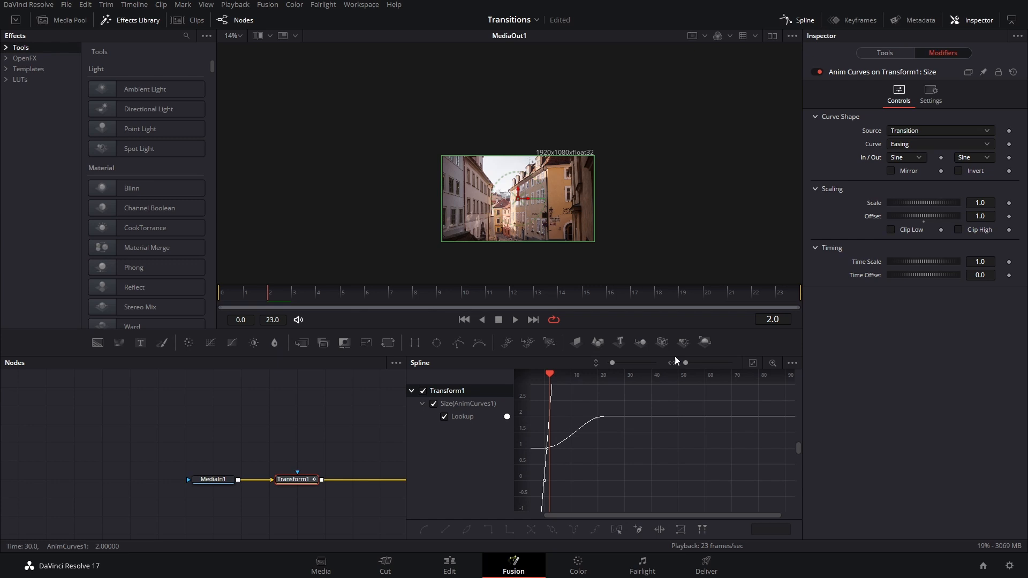
left_click(938, 143)
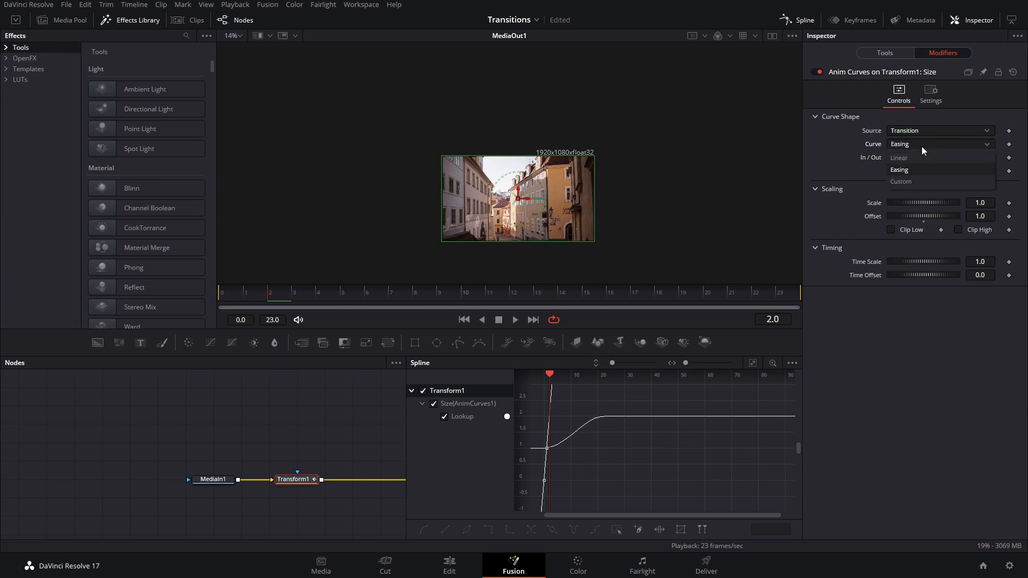
mouse_move(909, 182)
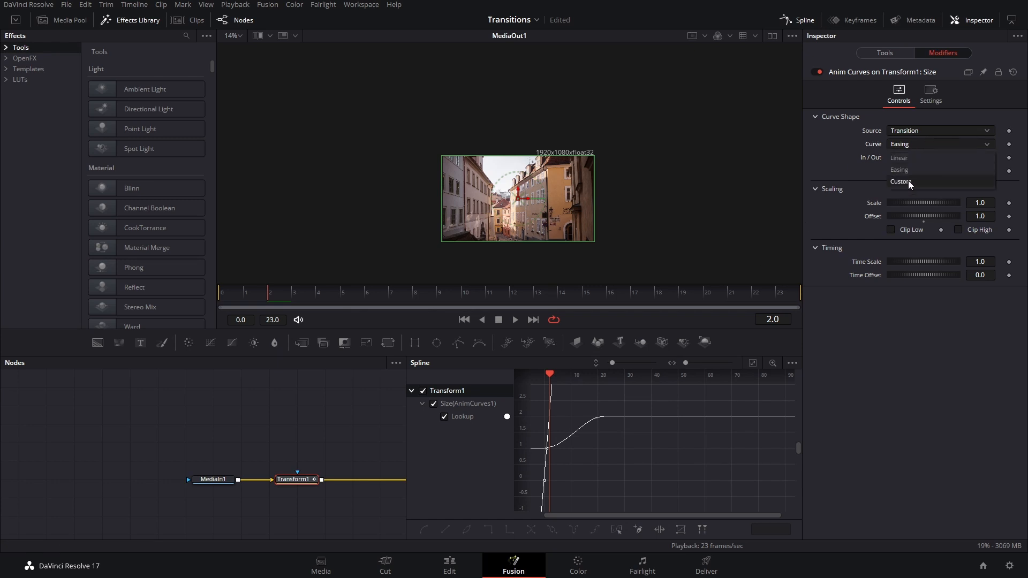
Step: Choose Custom in the Curve dropdown to get an editable S-shaped Size curve
left_click(900, 181)
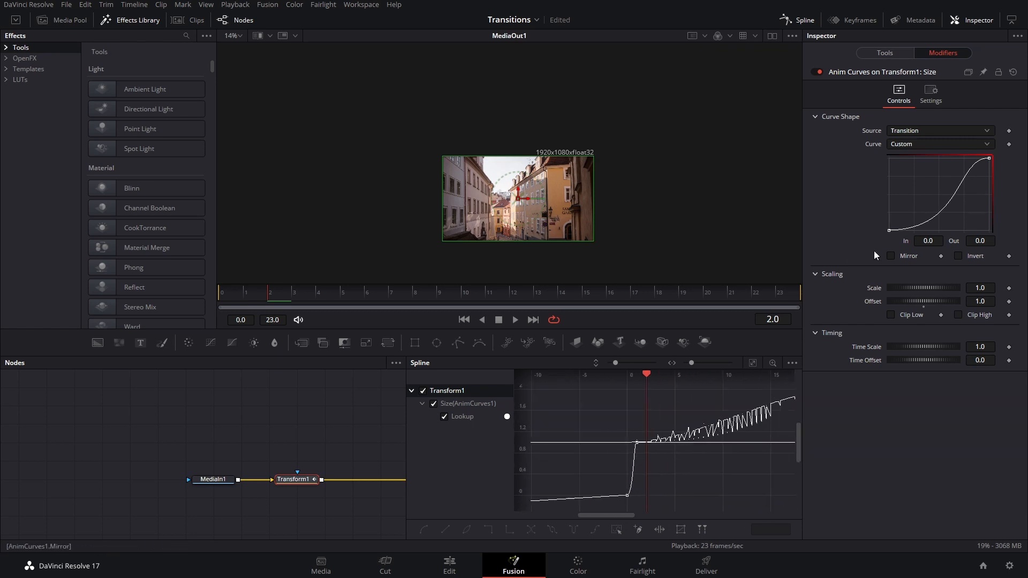
mouse_move(763, 493)
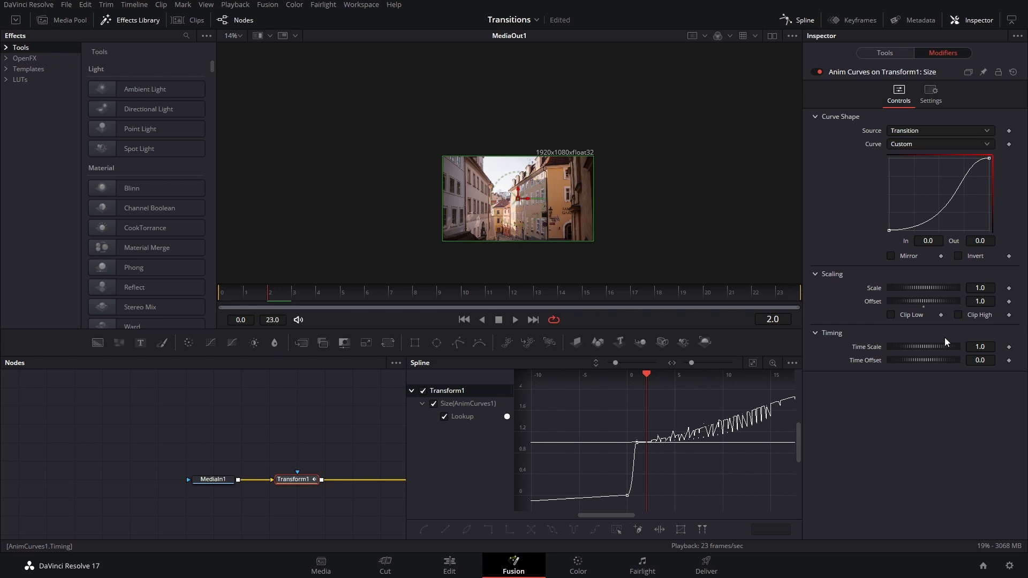
Step: Enter 2.0 as the Anim Curves Time Scale and scrub the timeline to preview
left_click(980, 346)
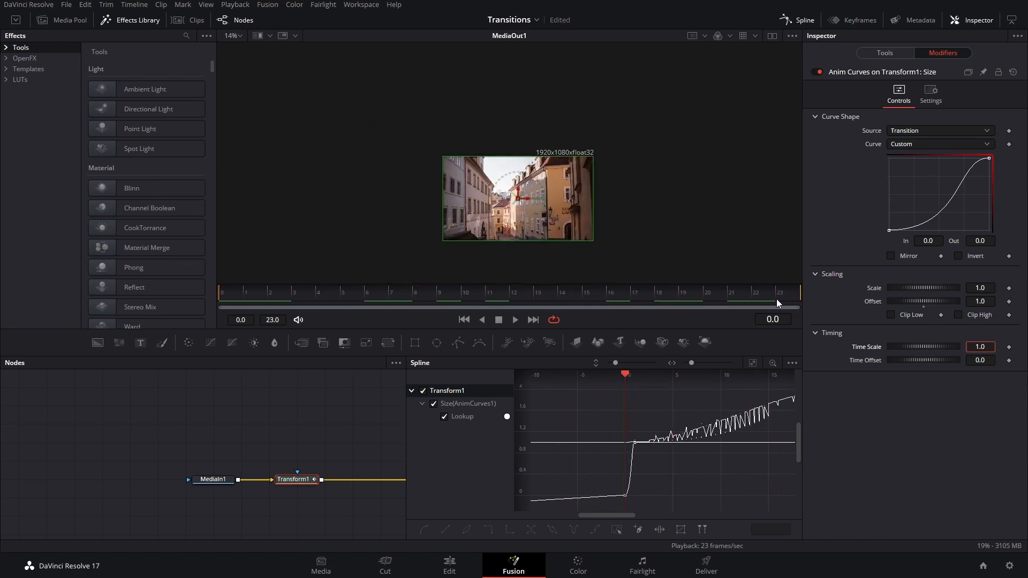
left_click(465, 292)
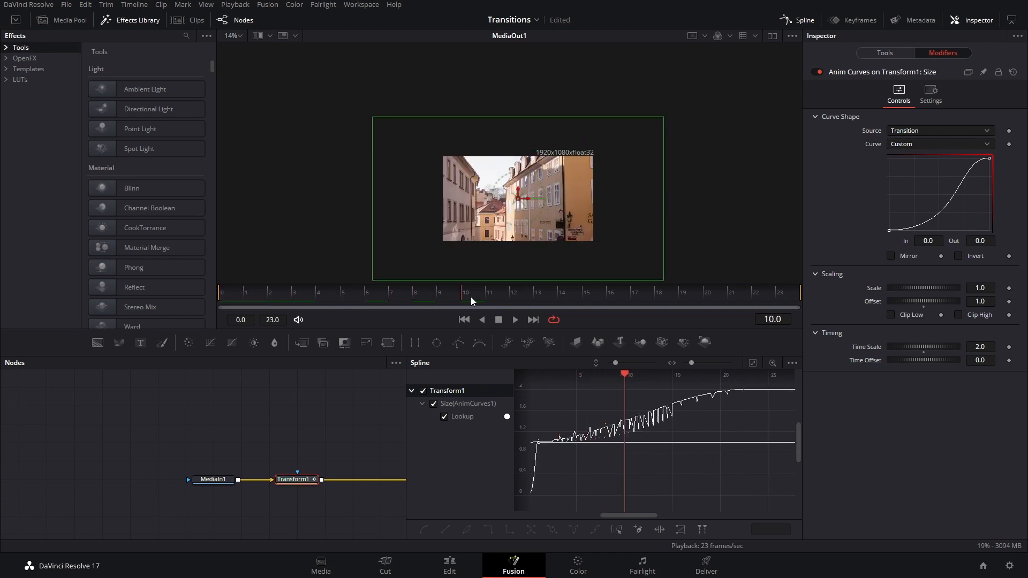
left_click(514, 292)
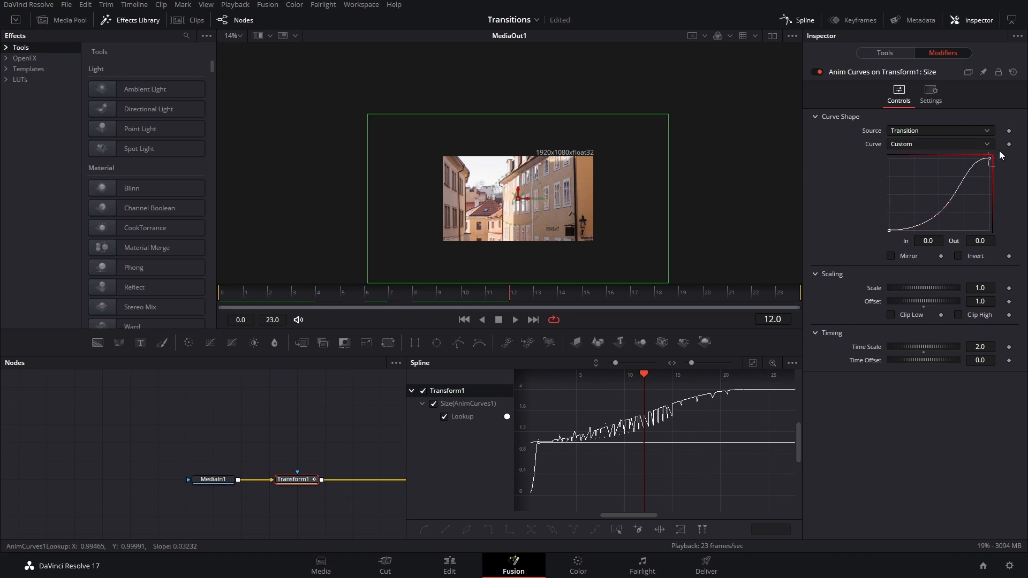
Step: Reset Time Scale to 1.0, enable Mirror, and preview an early frame
left_click(890, 256)
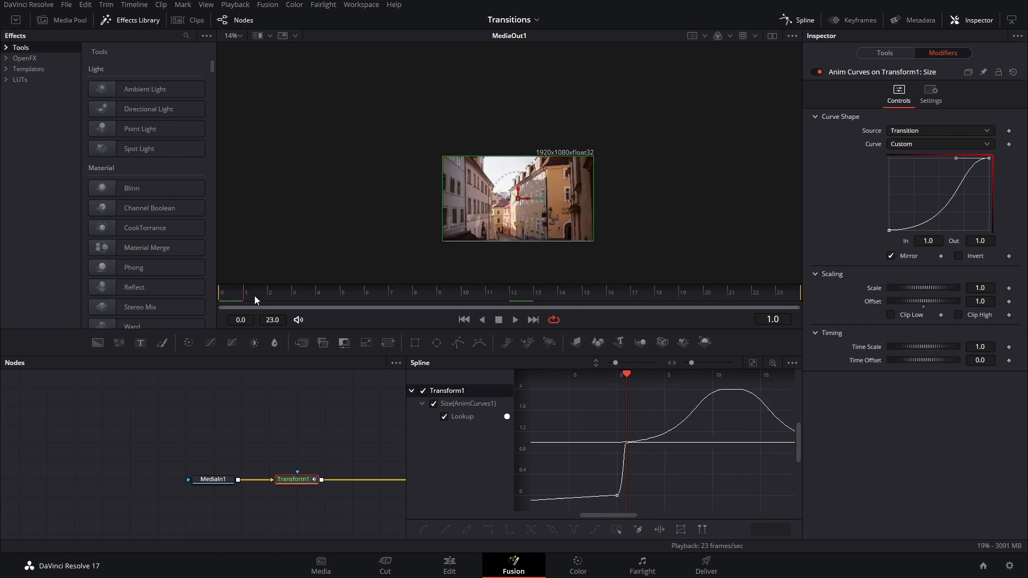
left_click(488, 291)
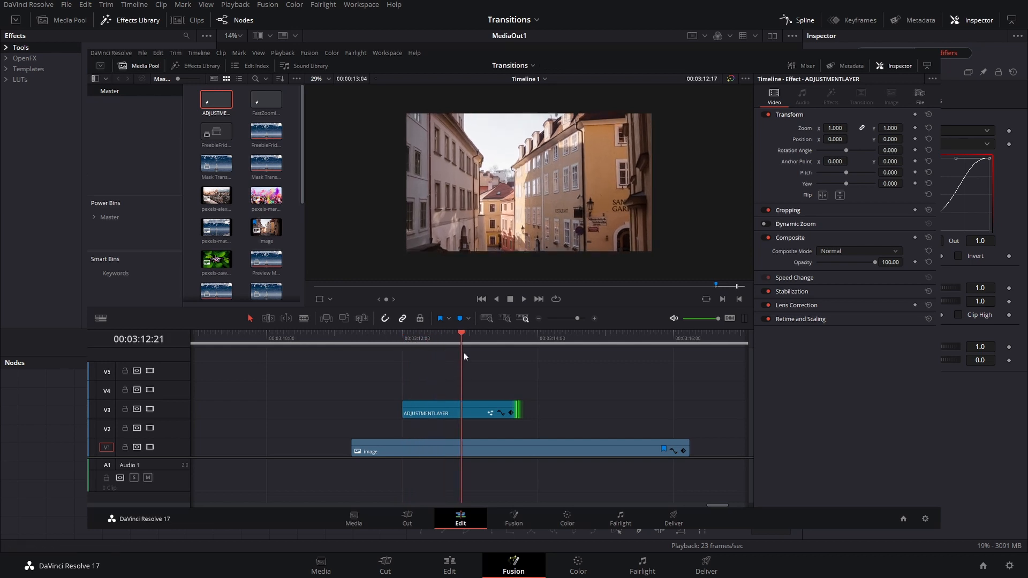
left_click(513, 565)
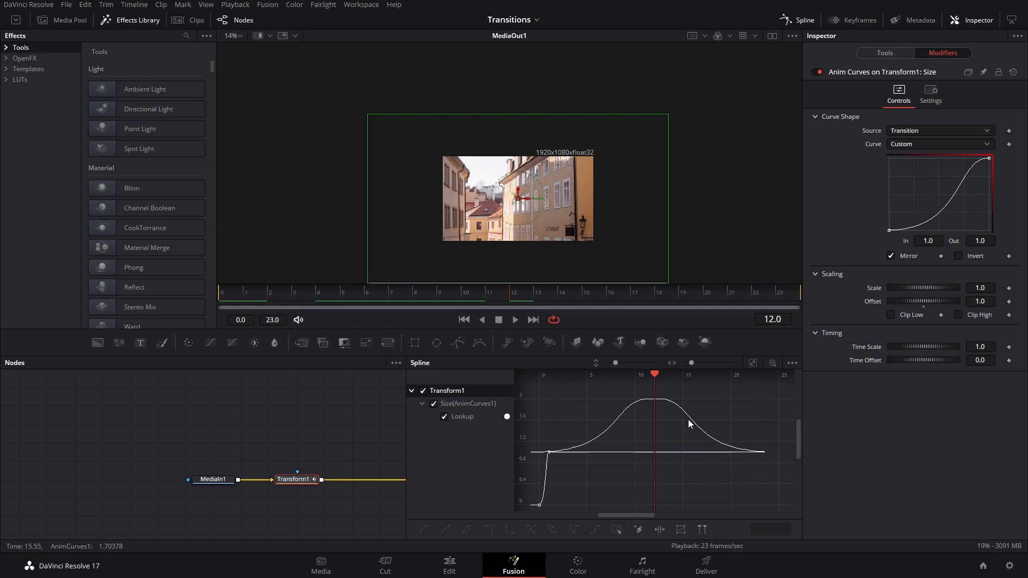
mouse_move(736, 336)
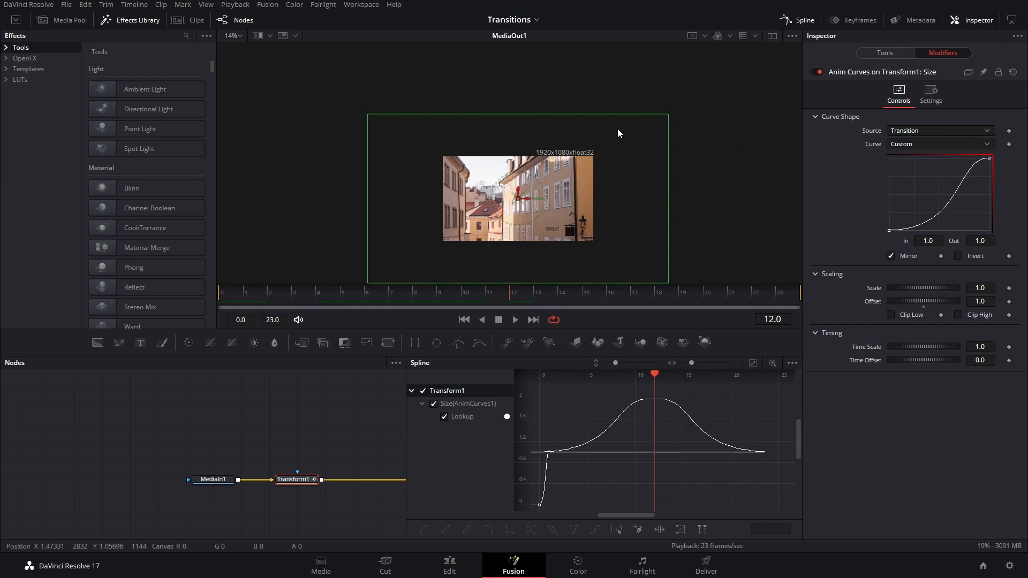
mouse_move(576, 493)
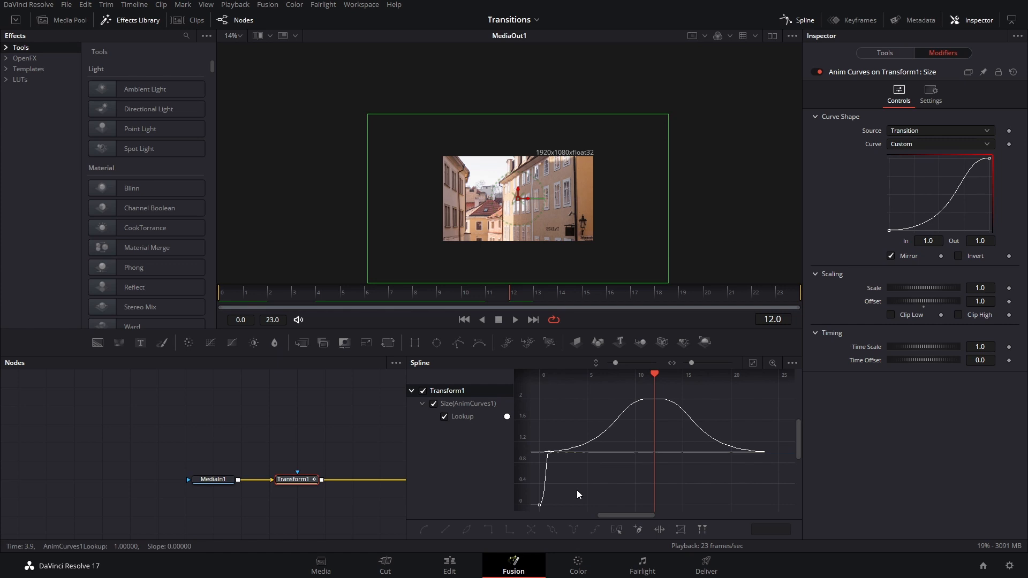
left_click(465, 292)
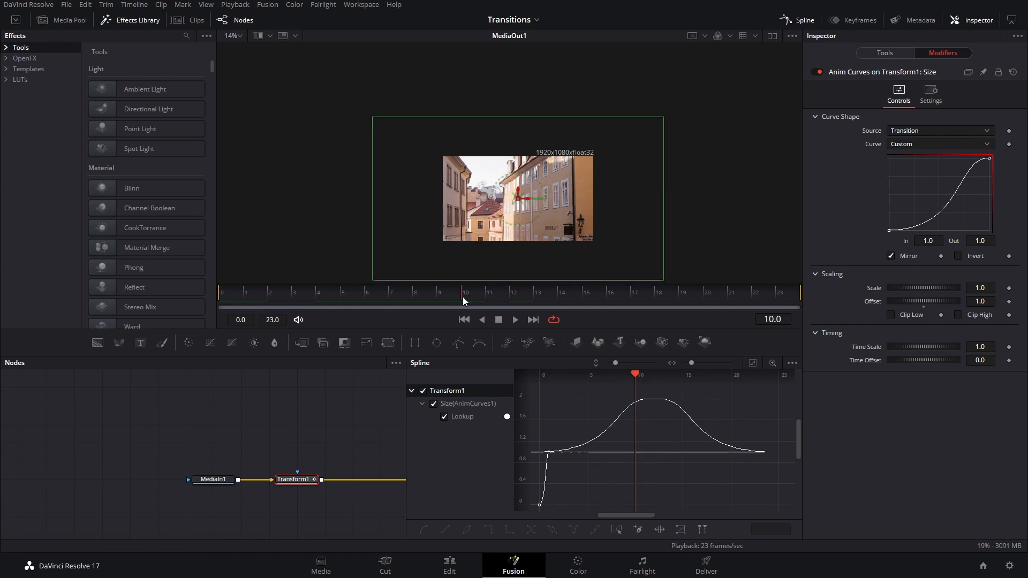
Step: Untick Mirror so the custom Size curve no longer mirrors
left_click(513, 292)
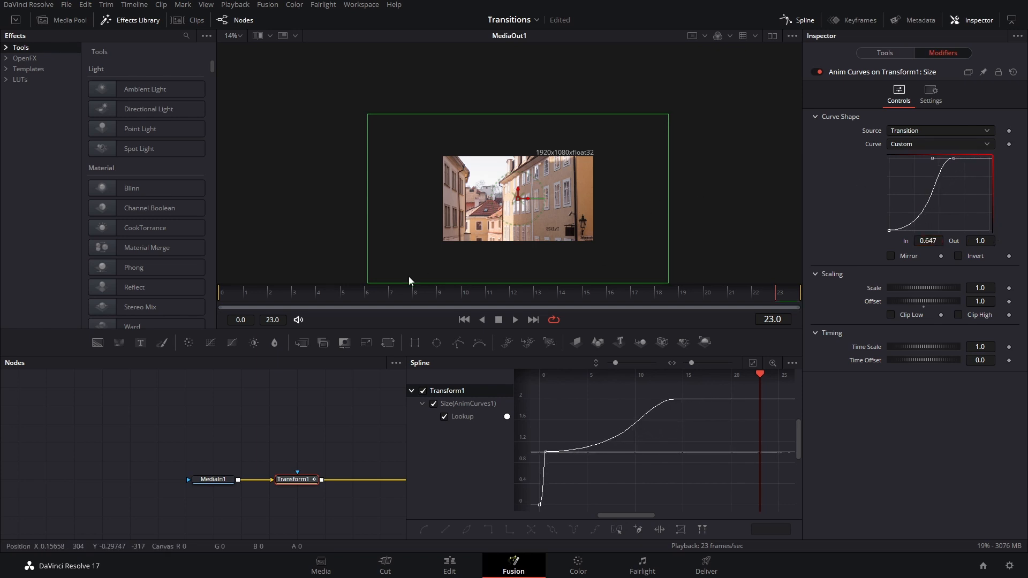
Step: Move to frame 20 and add a curve point at In 0.829, Out 0.978
left_click(268, 292)
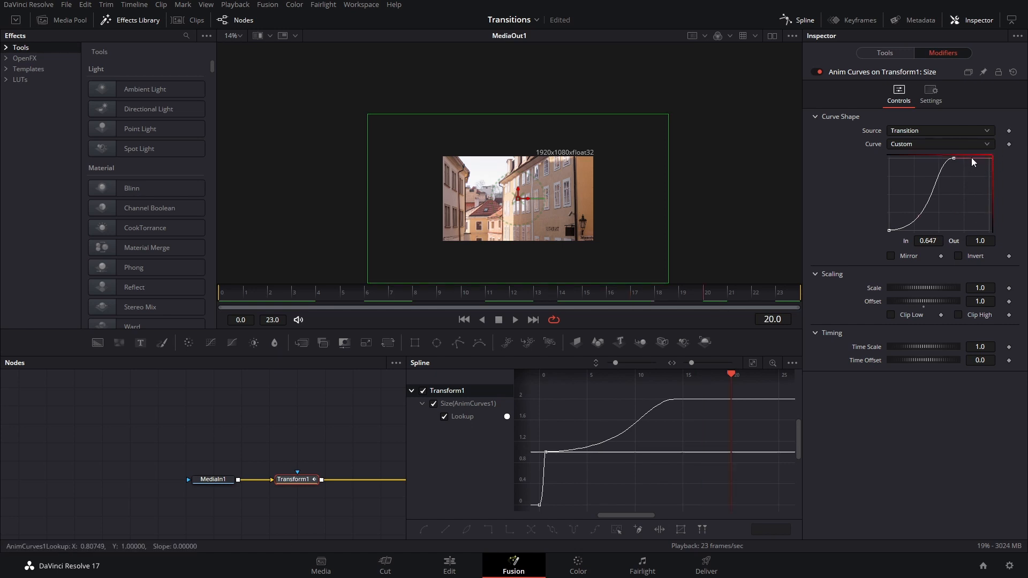
left_click_drag(955, 160, 973, 163)
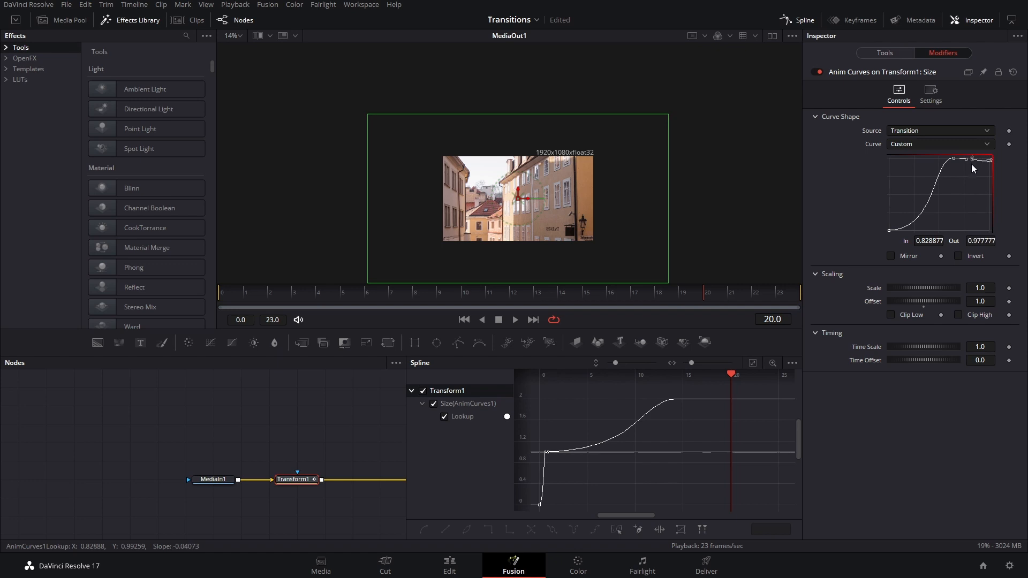